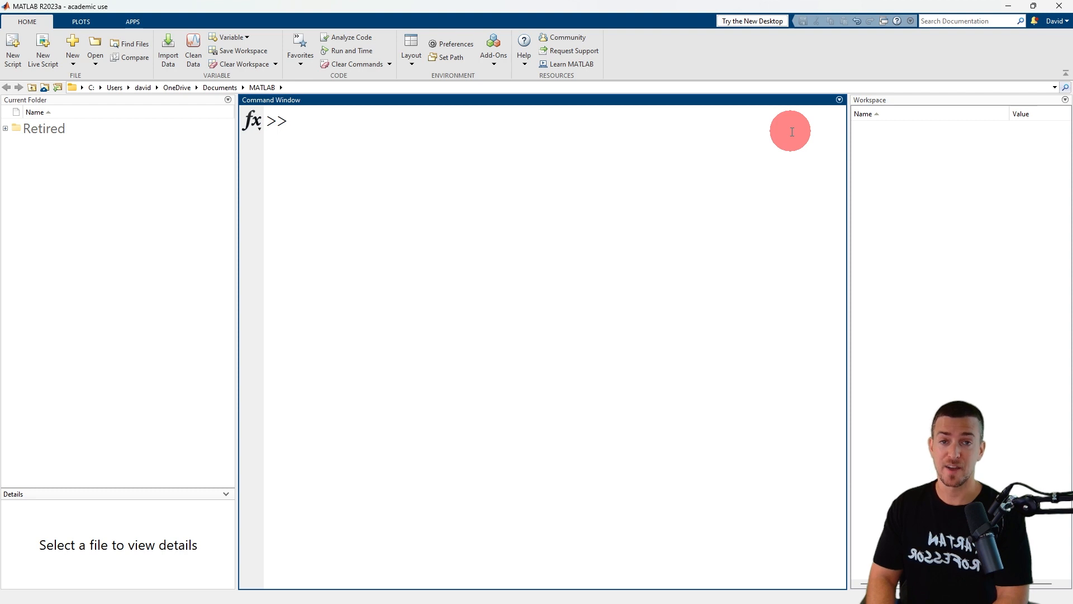
Enter A = magic(4) to create and display the 4x4 magic square A
{"action": "type", "text": "A = magic"}
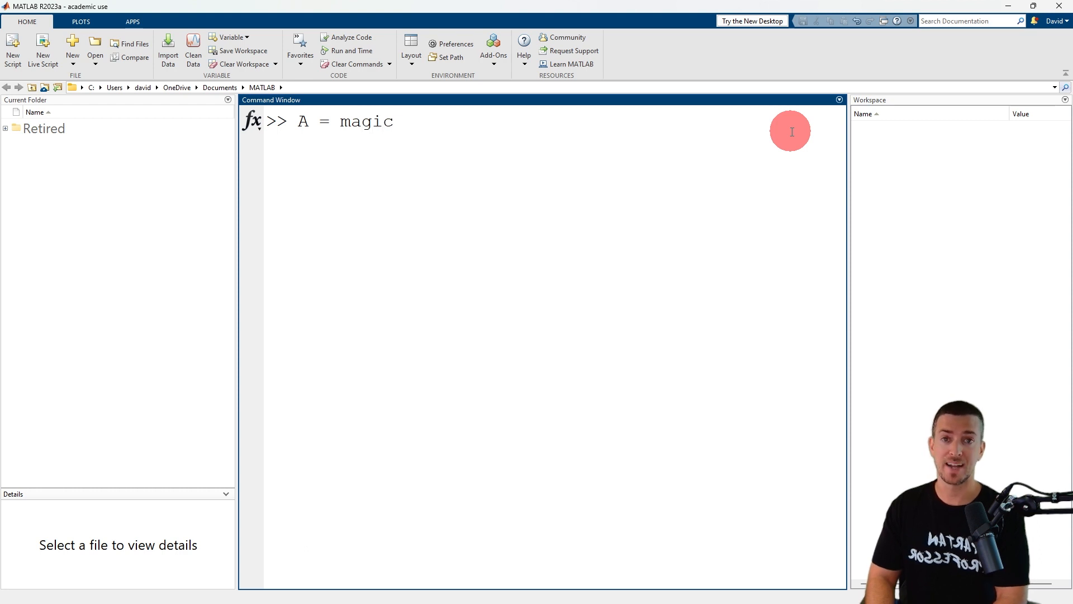
{"action": "type", "text": "("}
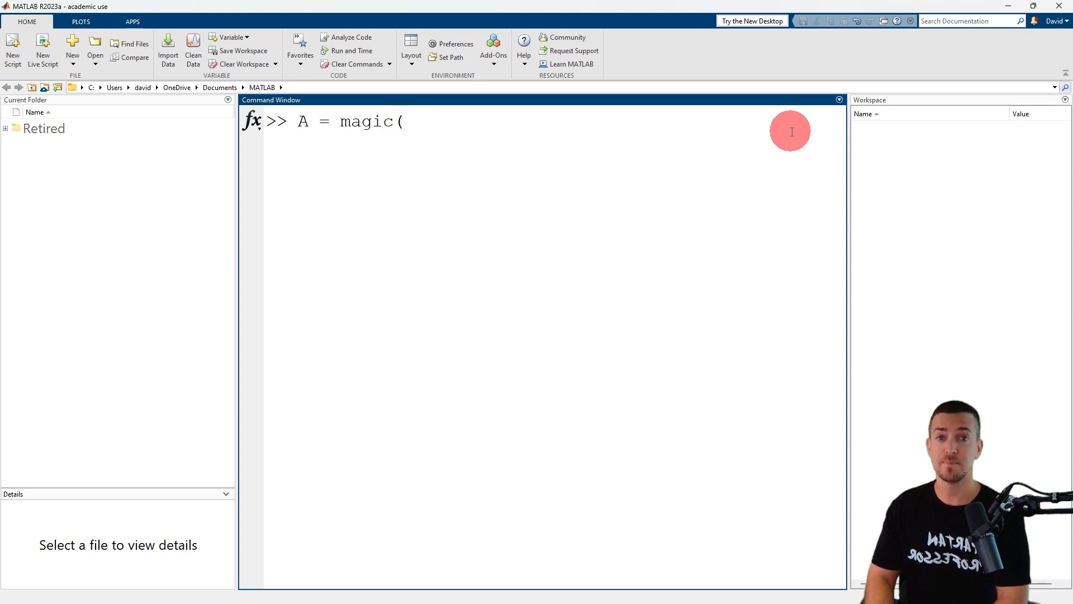
{"action": "type", "text": "4)"}
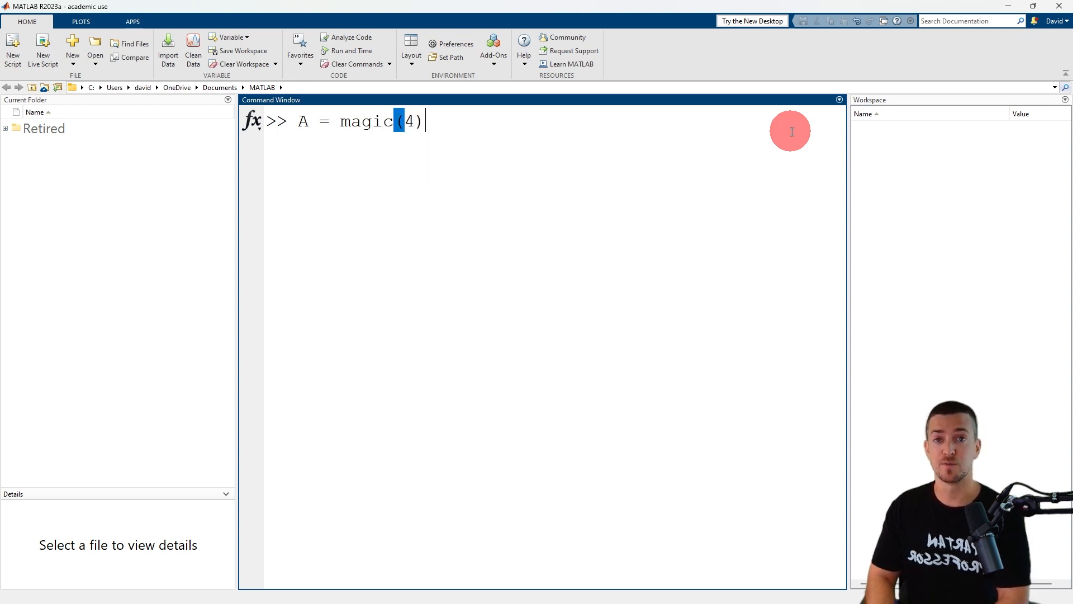
{"action": "key", "text": "enter"}
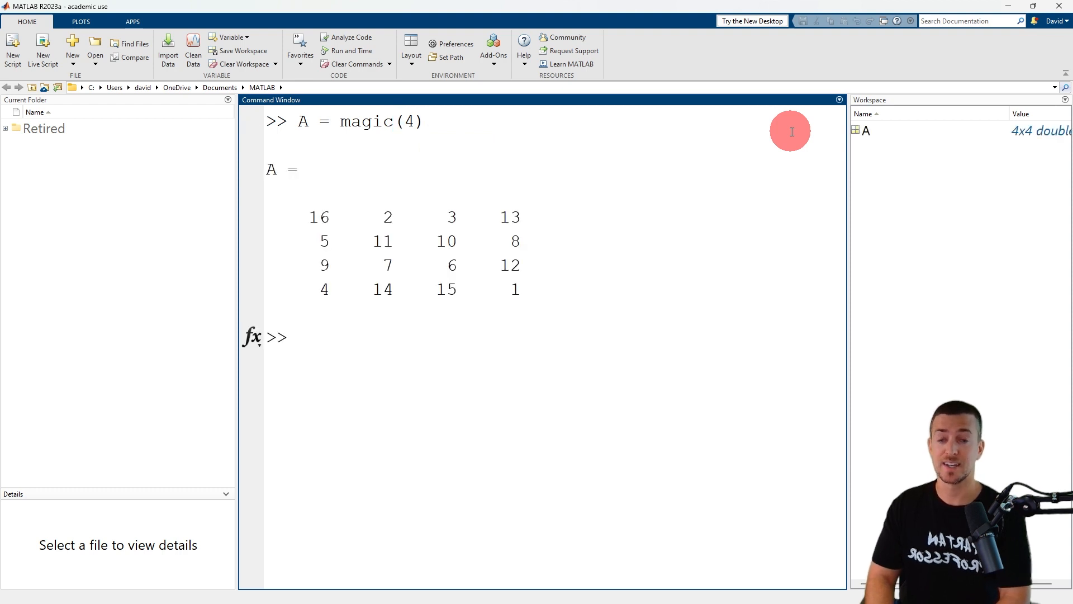
{"action": "left_click", "coordinate": [298, 336]}
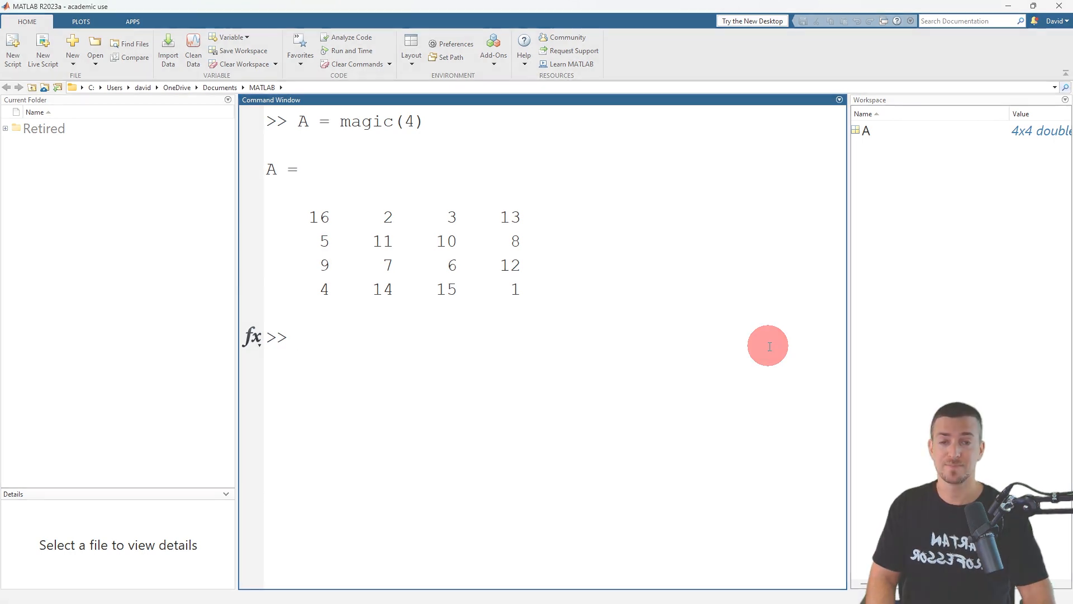
{"action": "mouse_move", "coordinate": [801, 341]}
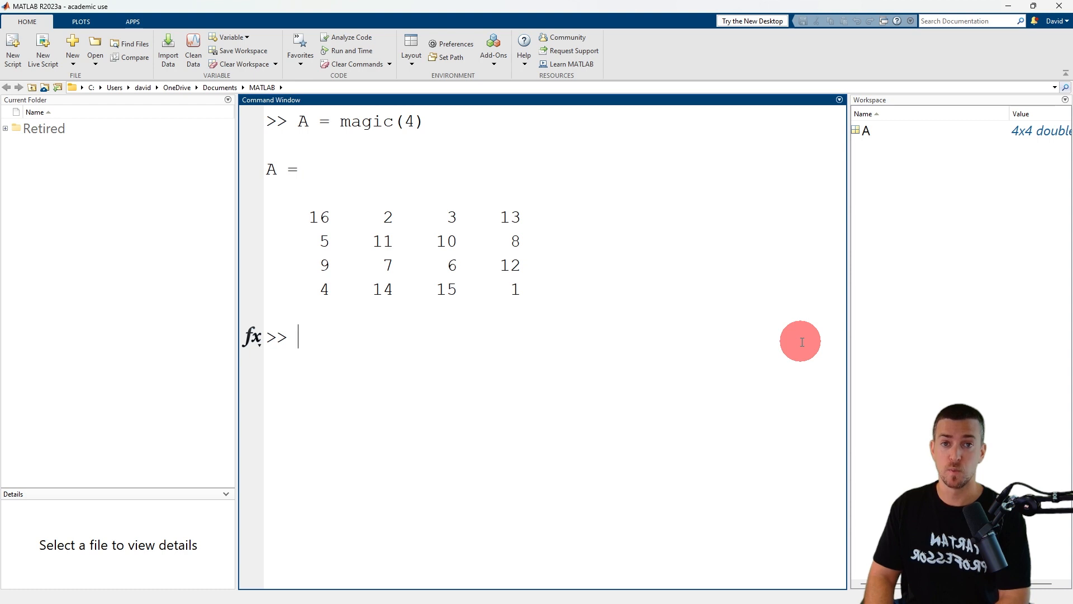
Query A(1,1) and A(end,end) to get corner elements 16 and 1
{"action": "type", "text": "A(1,"}
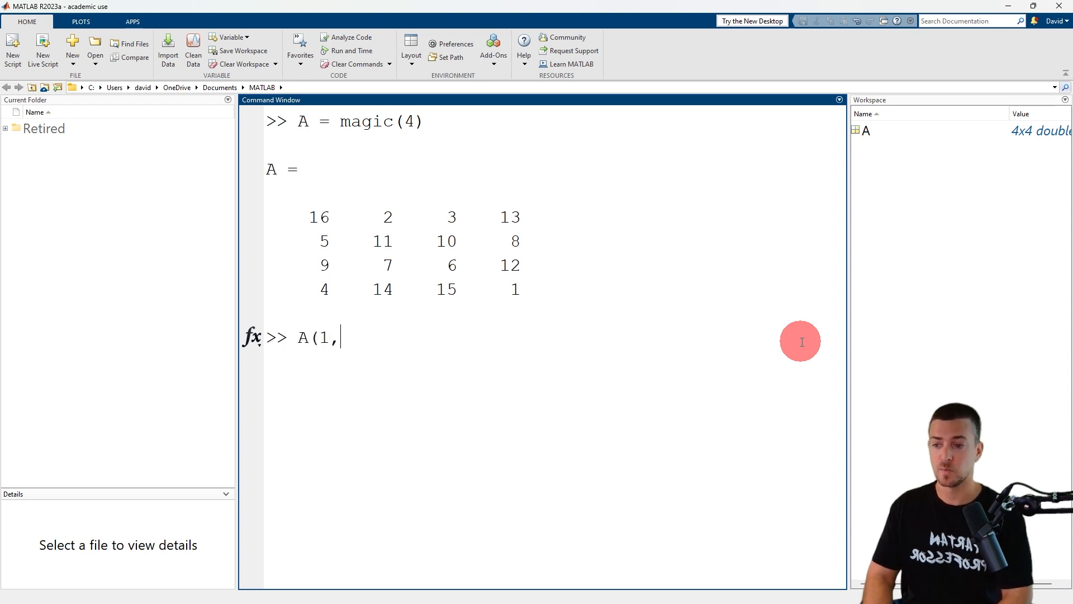
{"action": "type", "text": "1)"}
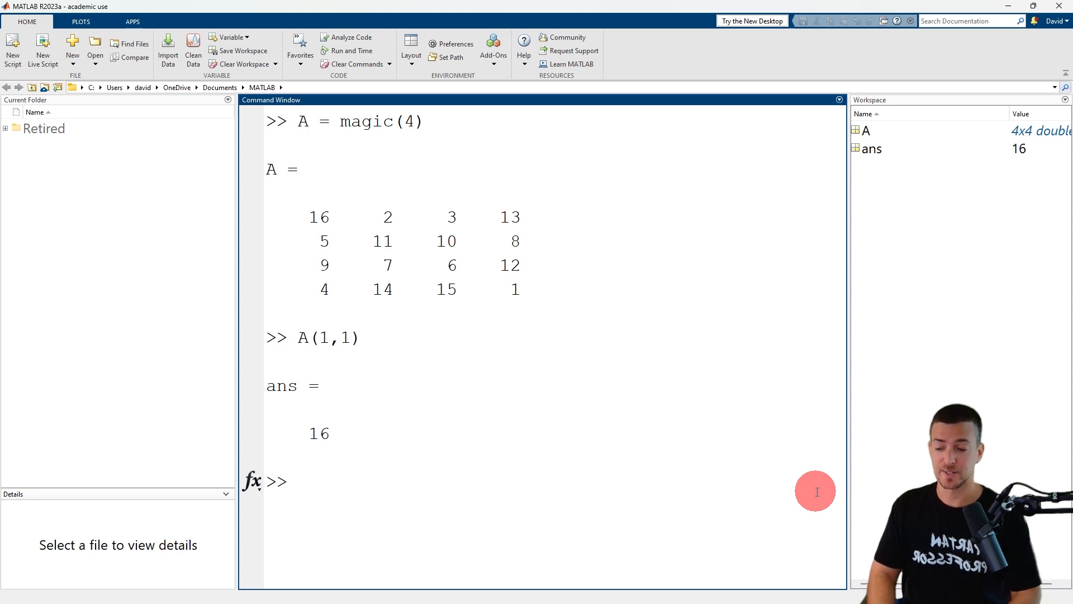
{"action": "type", "text": "A(end"}
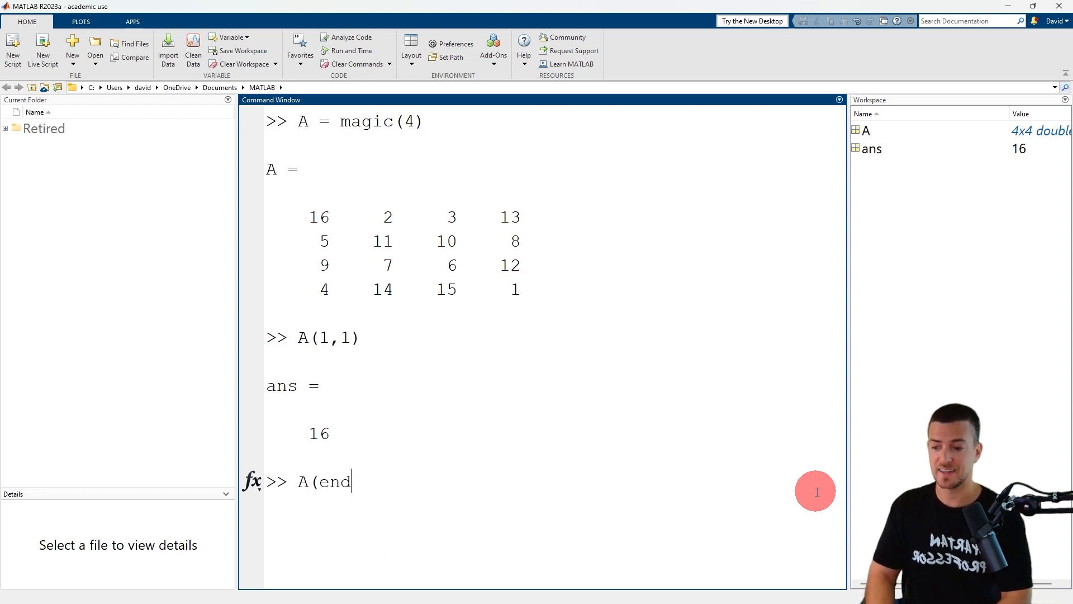
{"action": "type", "text": ",end)"}
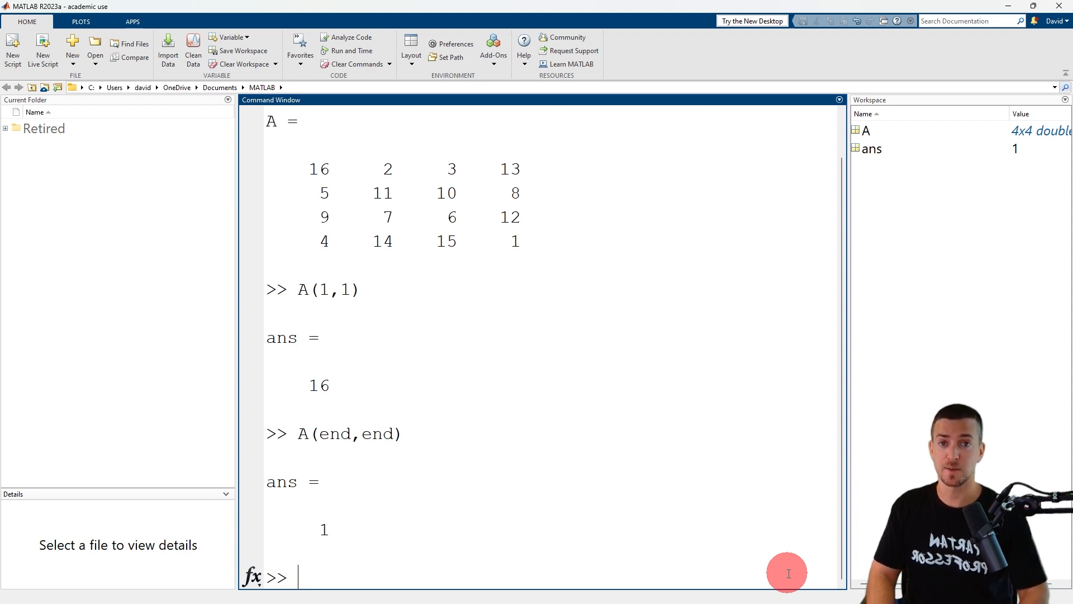
Query A(3,2) to return 7, and begin typing the next indexing command
{"action": "type", "text": "A(3"}
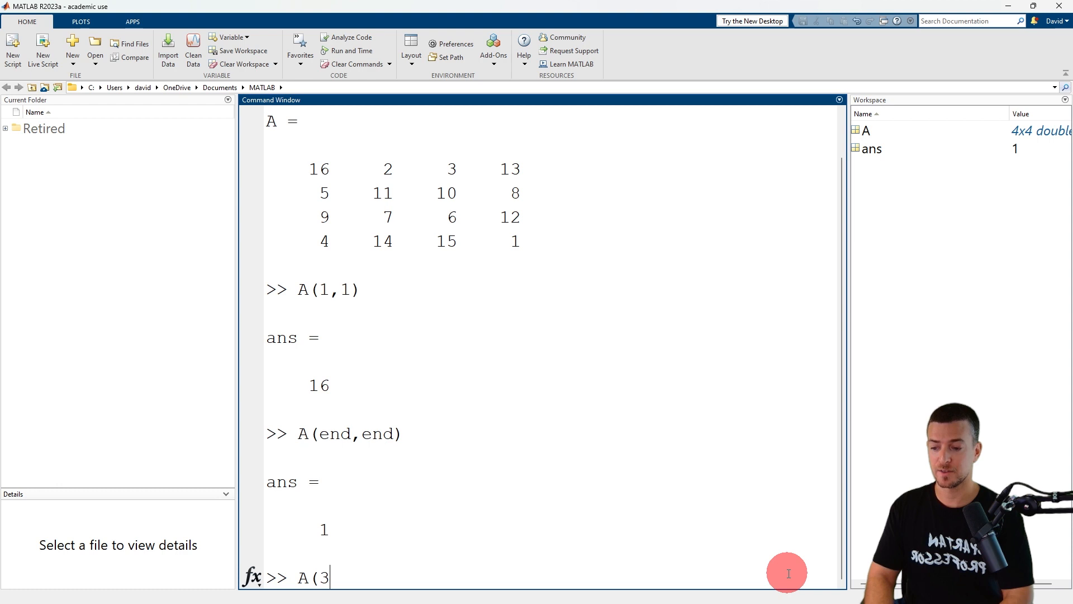
{"action": "type", "text": ",2)"}
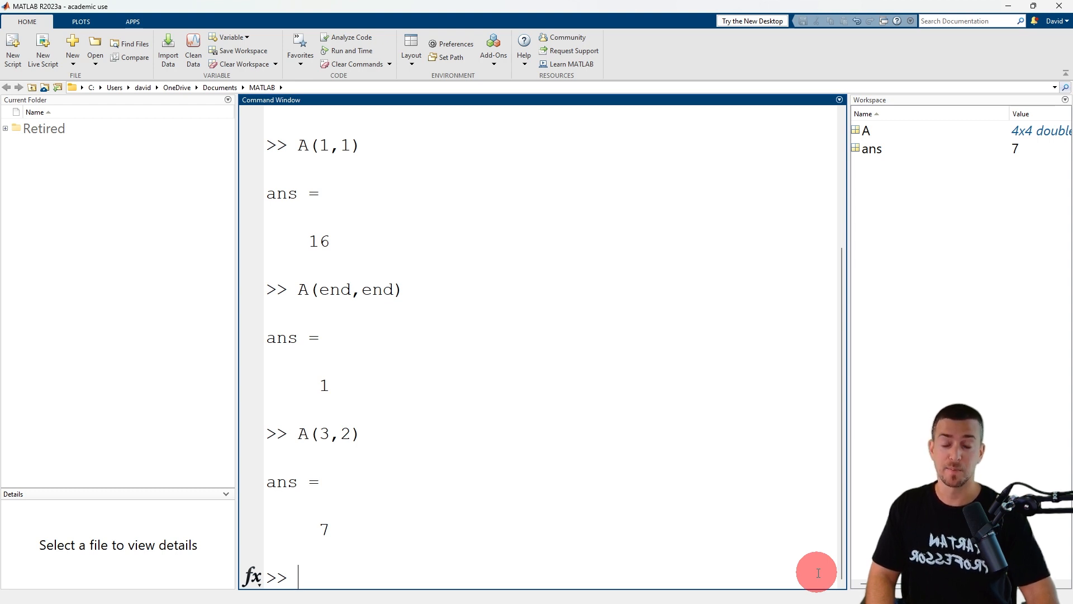
{"action": "type", "text": "A(2,[1,3"}
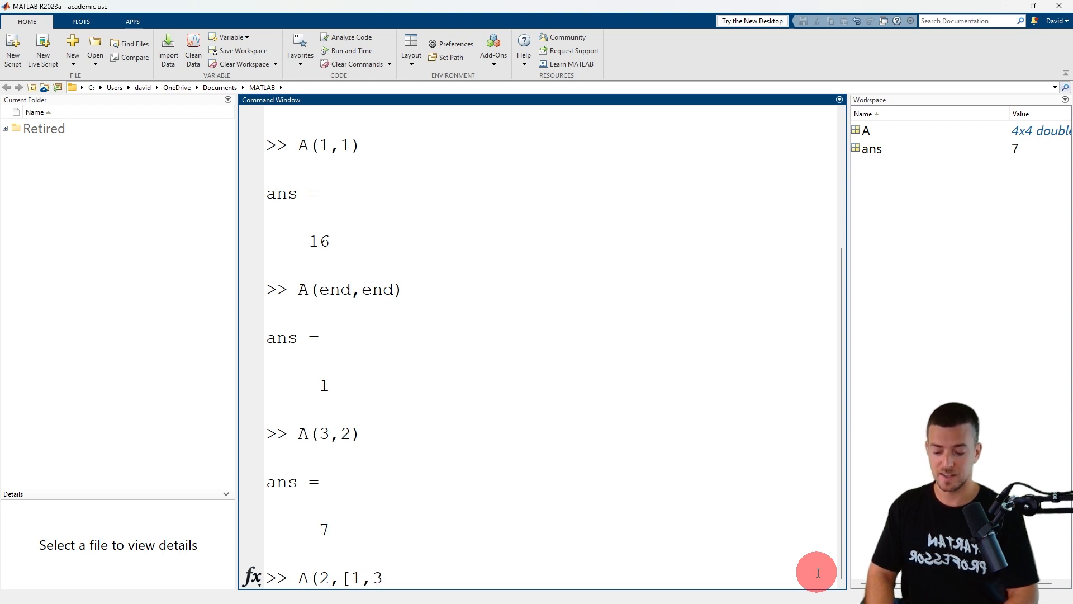
Finish A(2,[1,3]) to return row 2's elements 5 and 10
{"action": "type", "text": "])"}
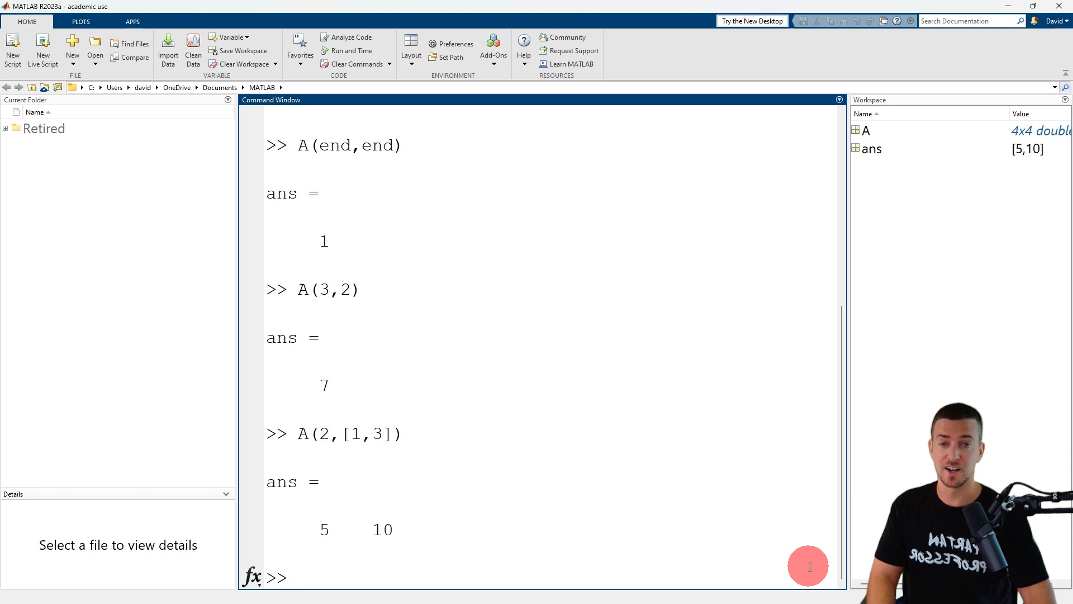
Query A(2:3,1:2) for block [5 11; 9 7], then type A(:,1)
{"action": "type", "text": "A(2"}
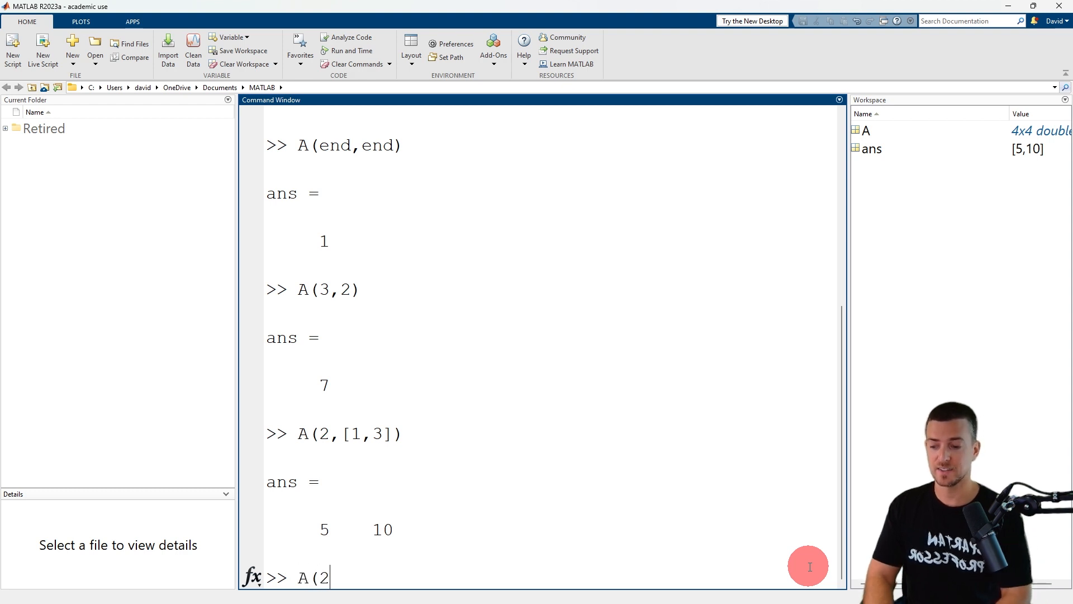
{"action": "type", "text": ":3,"}
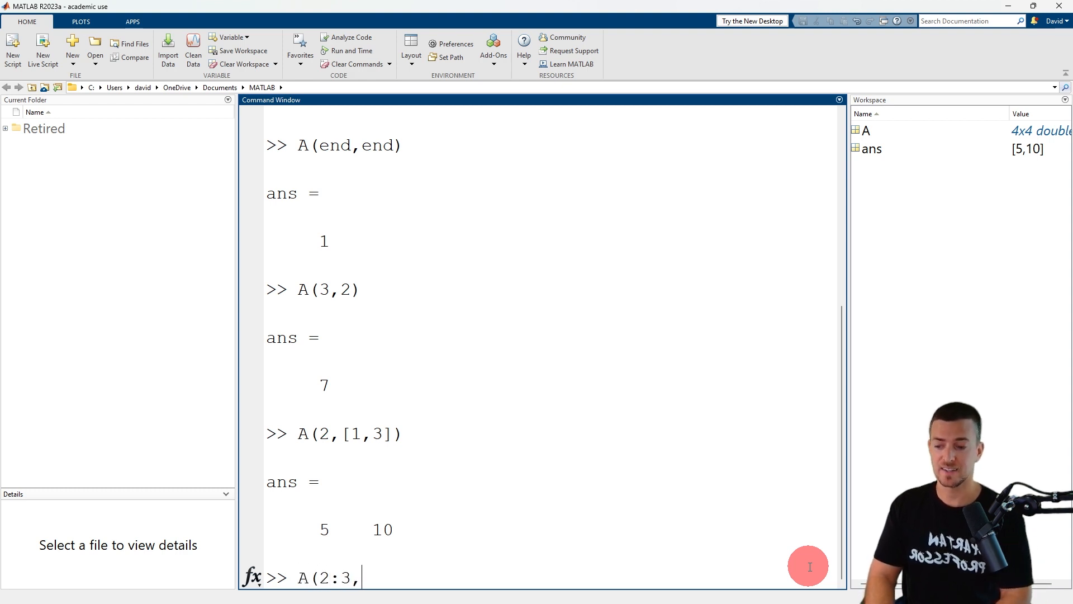
{"action": "type", "text": "1:2)"}
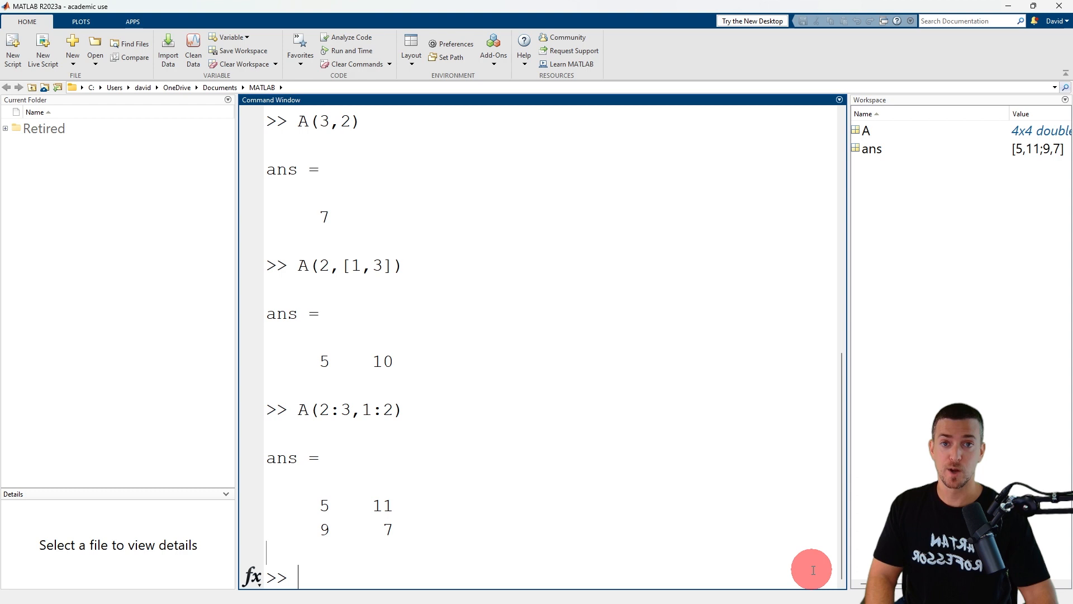
{"action": "type", "text": "A("}
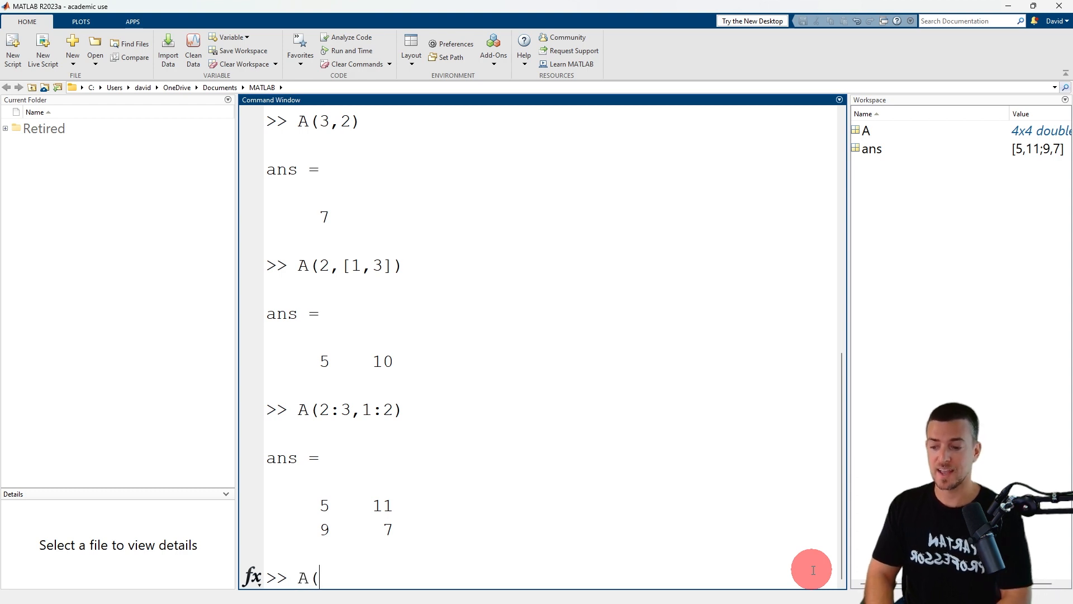
{"action": "type", "text": ":,1)"}
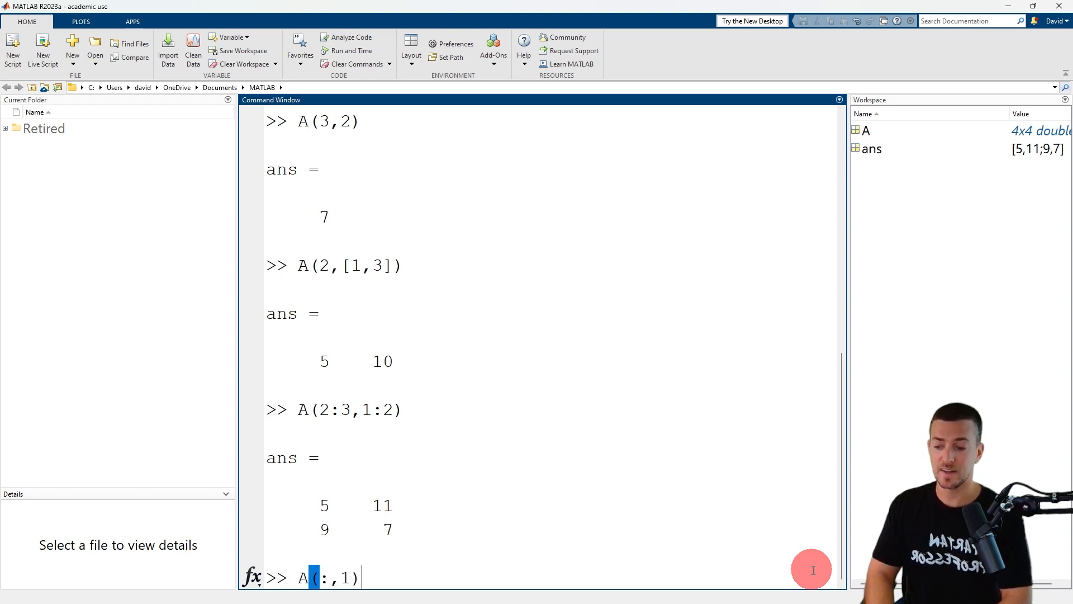